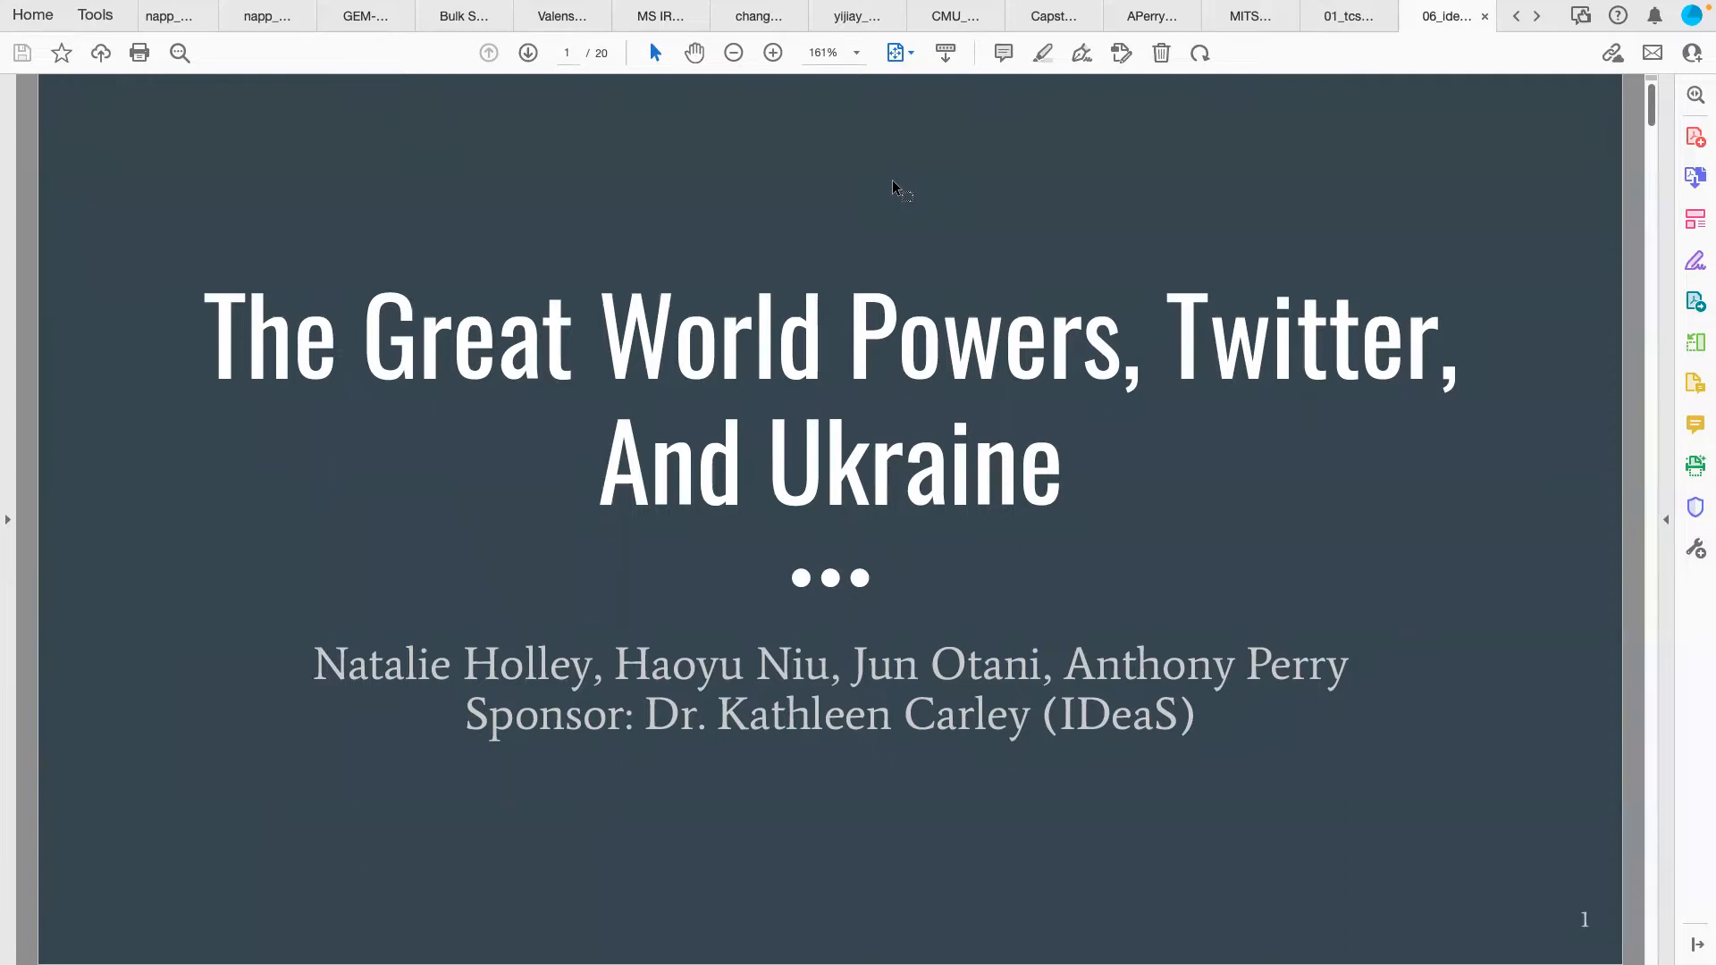
pyautogui.moveTo(1283, 442)
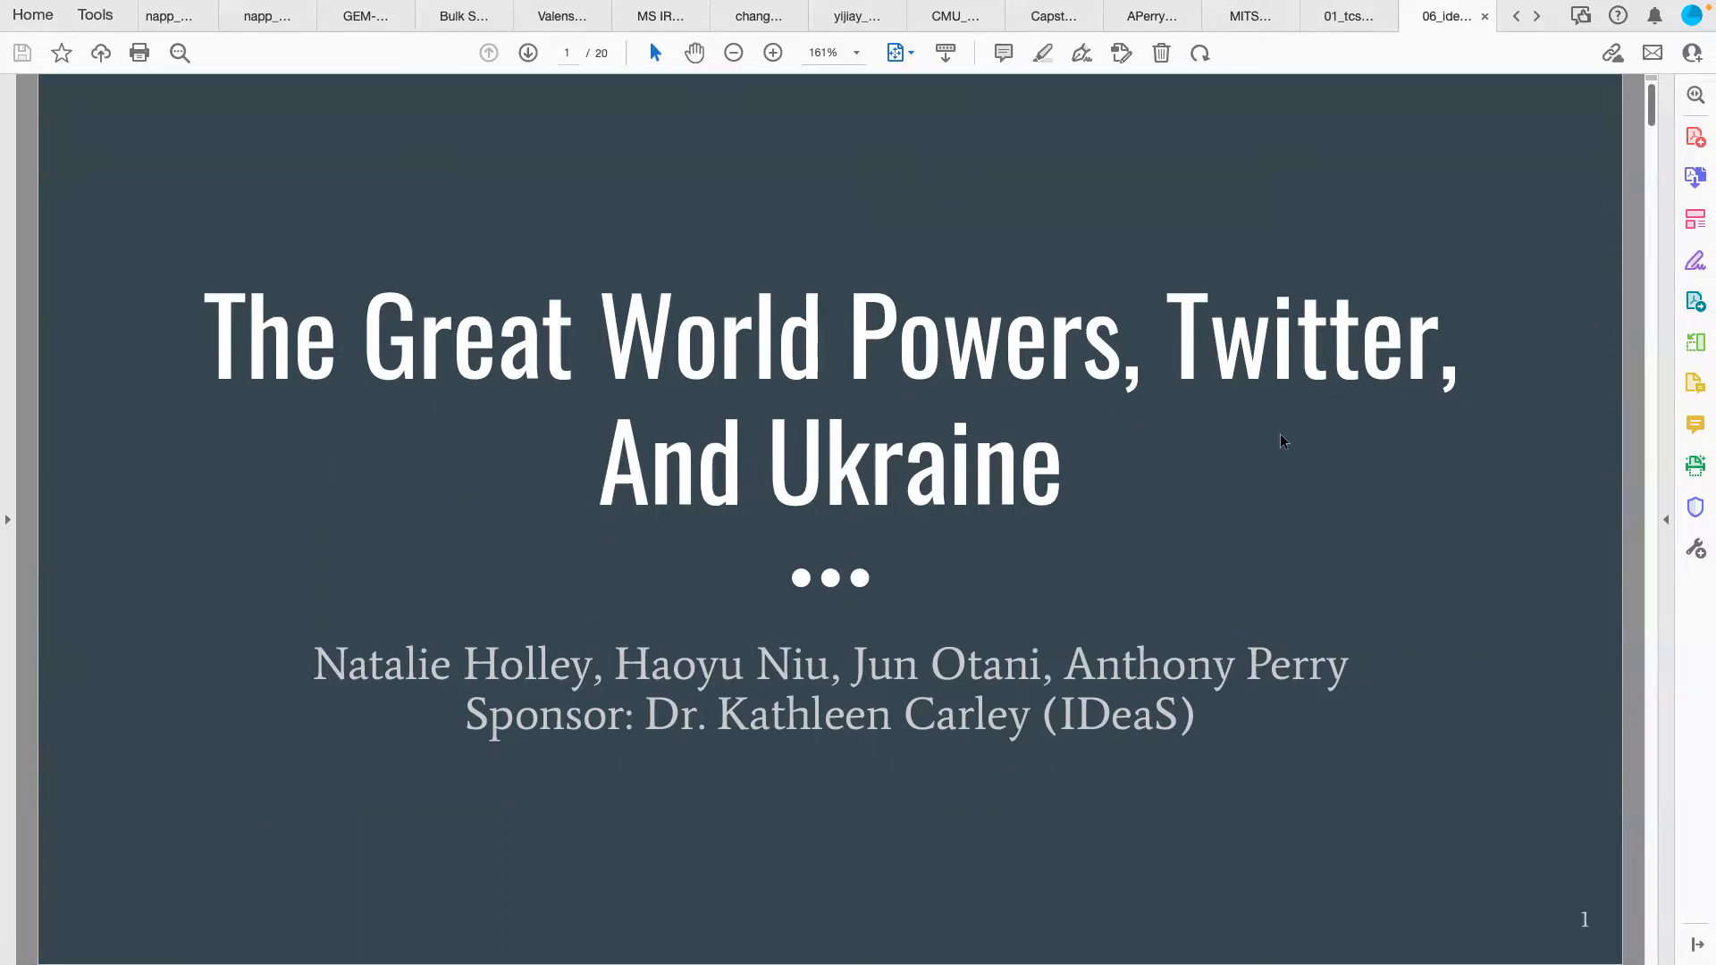
# Scroll from the title slide down to the Overview slide on page 2
pyautogui.scroll(-3)
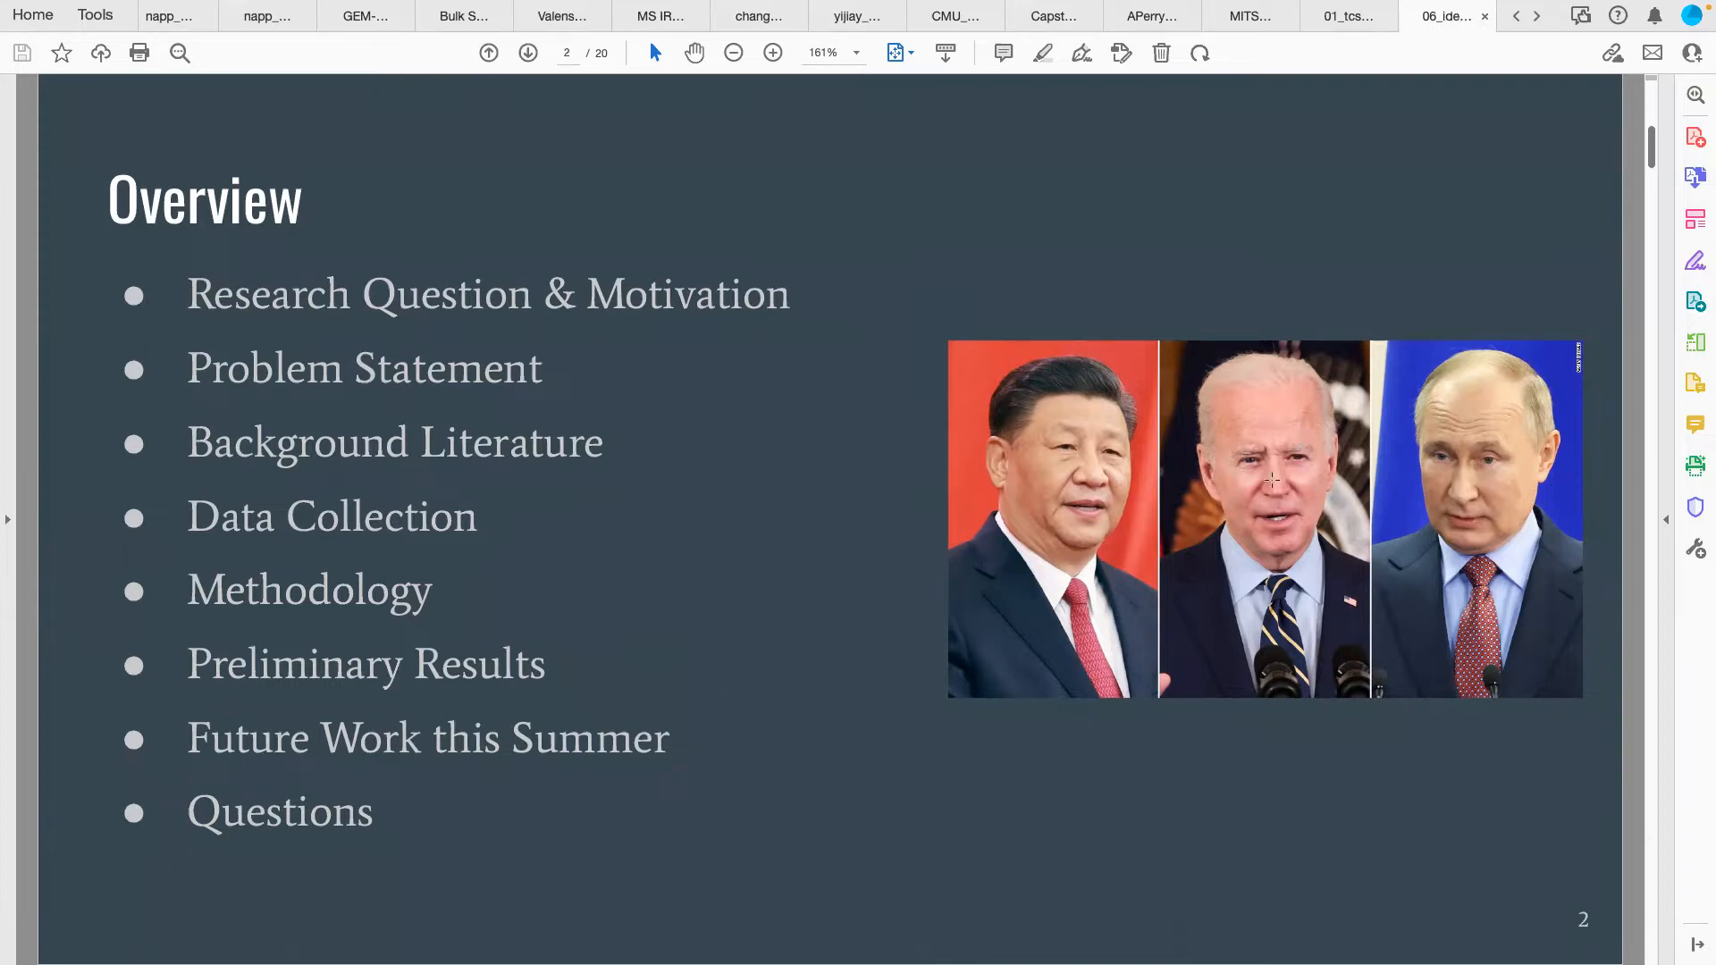
pyautogui.moveTo(817, 434)
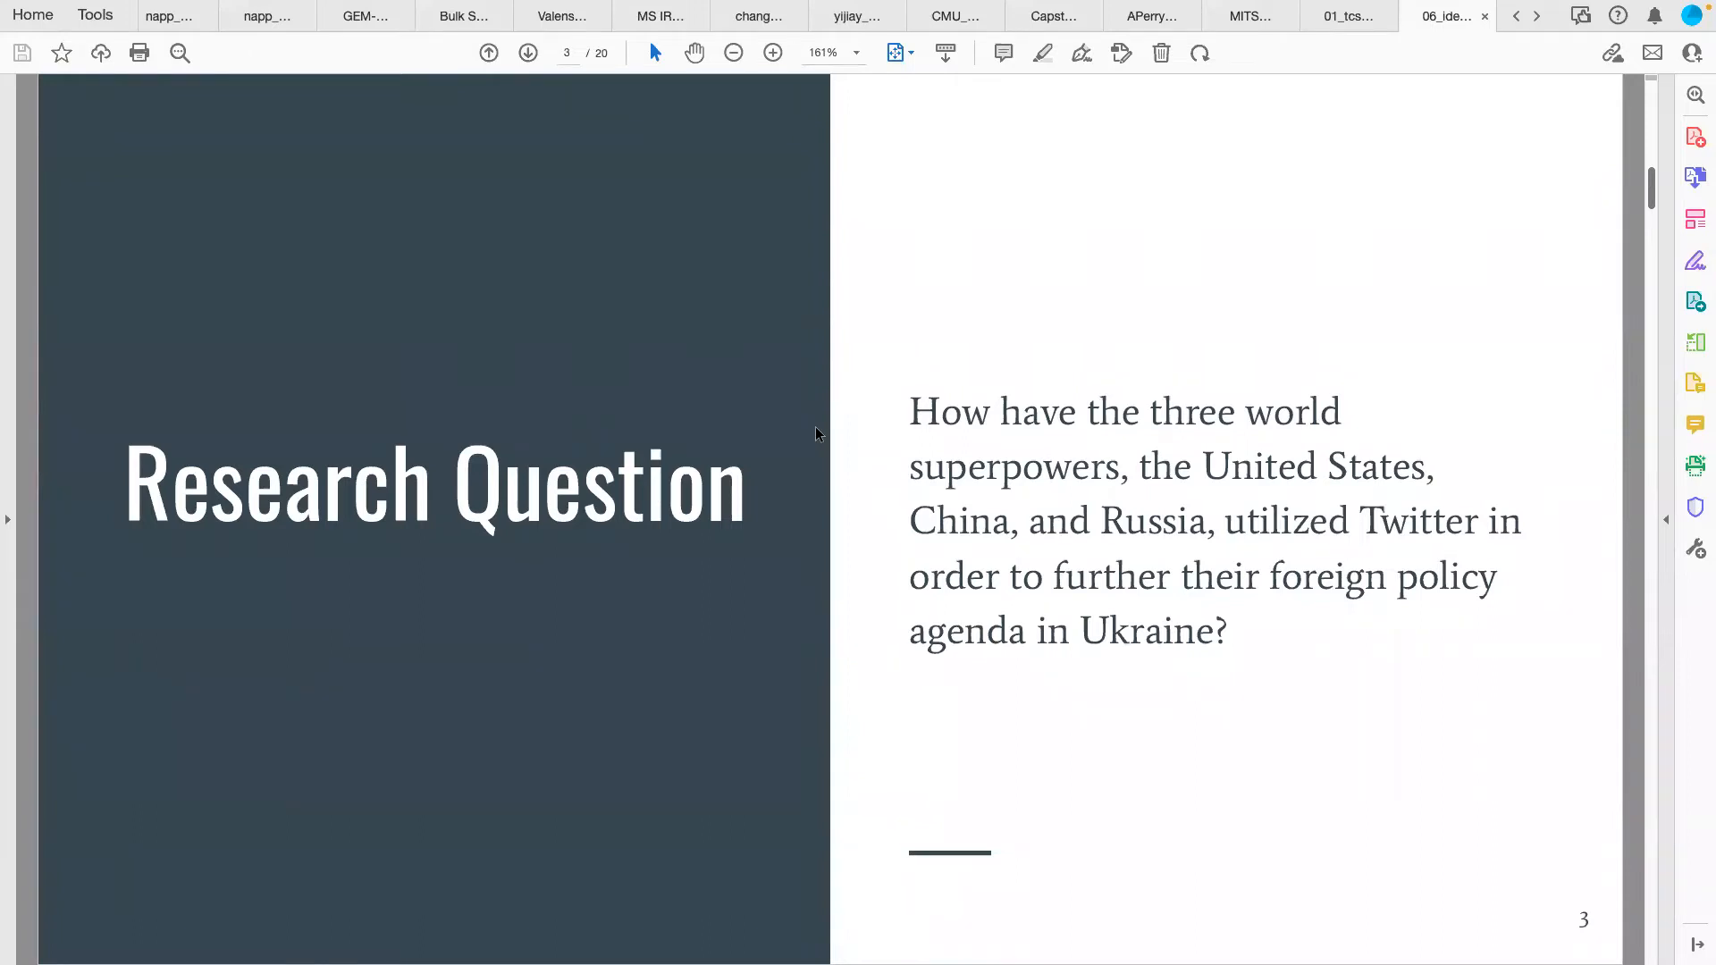
# Advance to the Background Literature slide on page 5 with the Next Page arrow
pyautogui.click(528, 52)
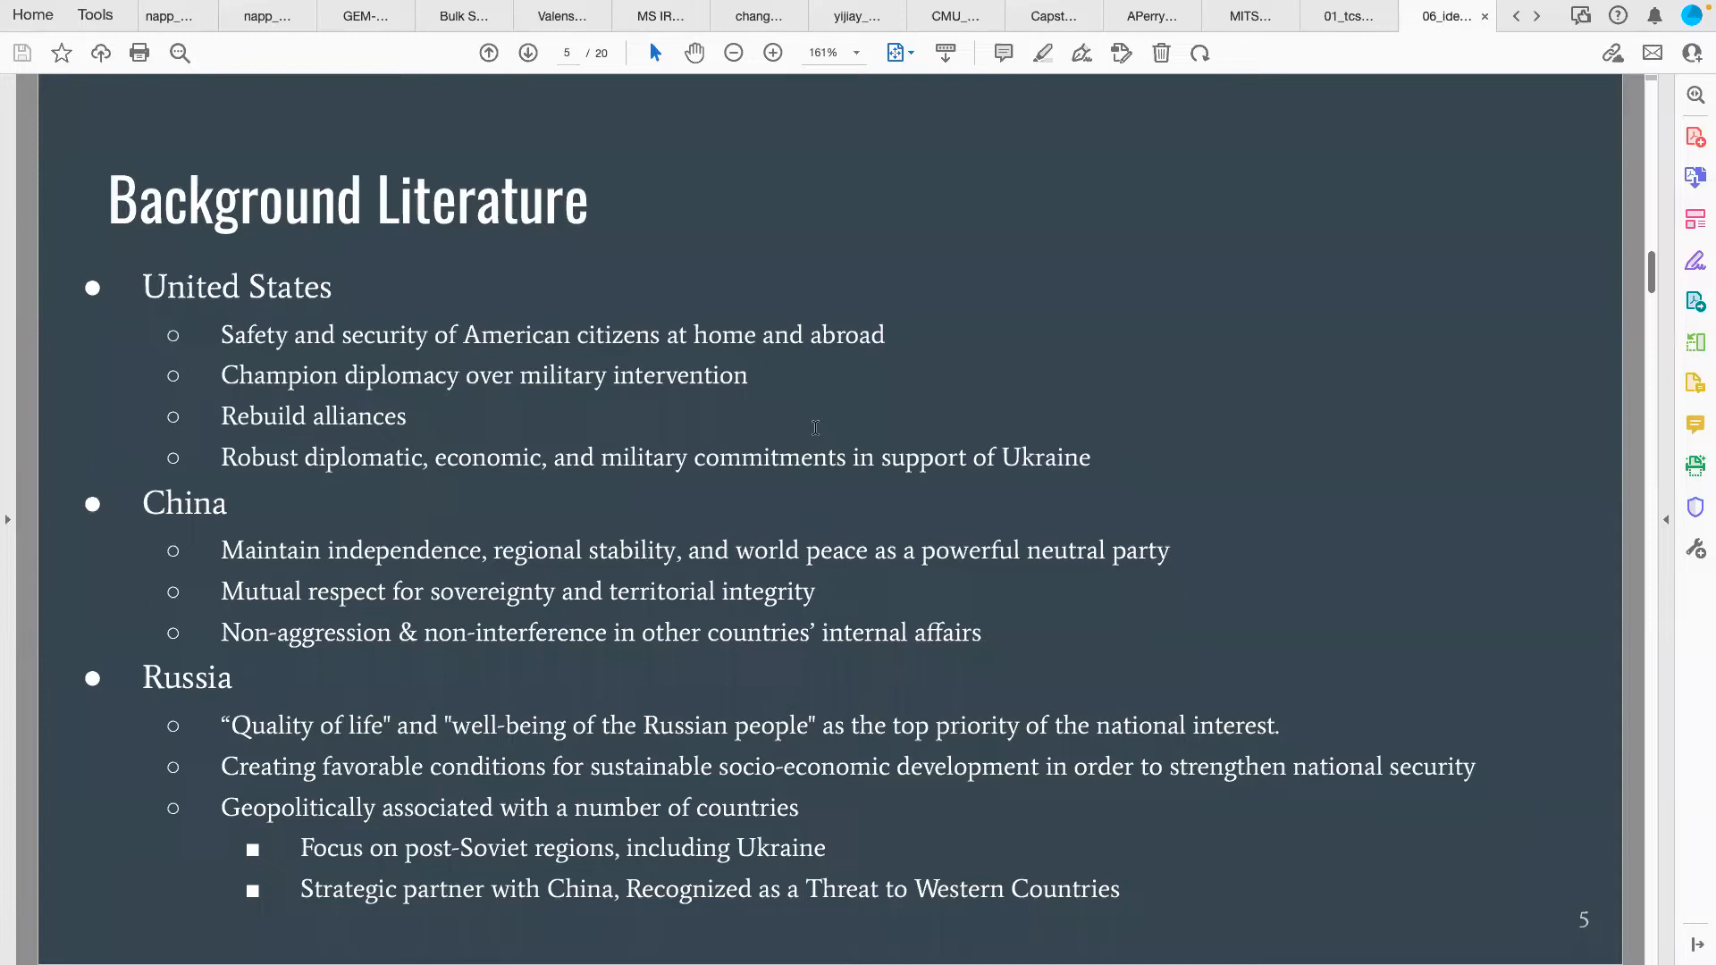
# Advance to the Data Collection slide on page 7 describing CASOS Twitter data and filter categories
pyautogui.click(528, 52)
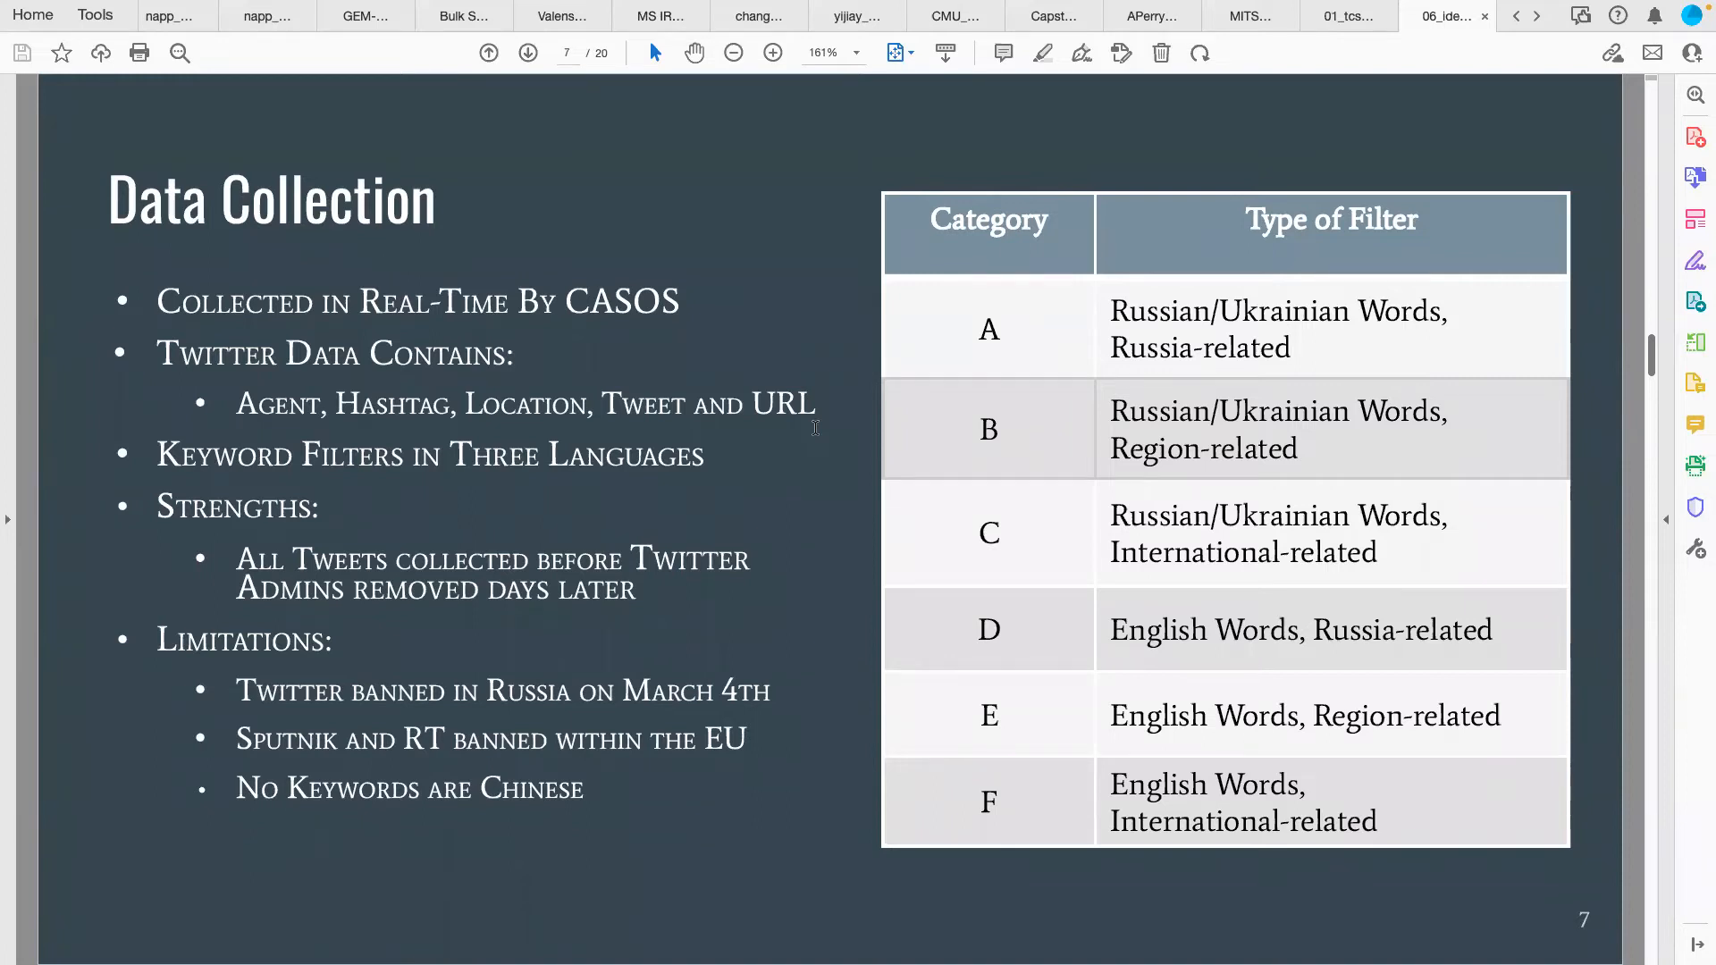
# Advance past the Statistics slide to the Preliminary Results – Russia slide on page 11
pyautogui.click(525, 52)
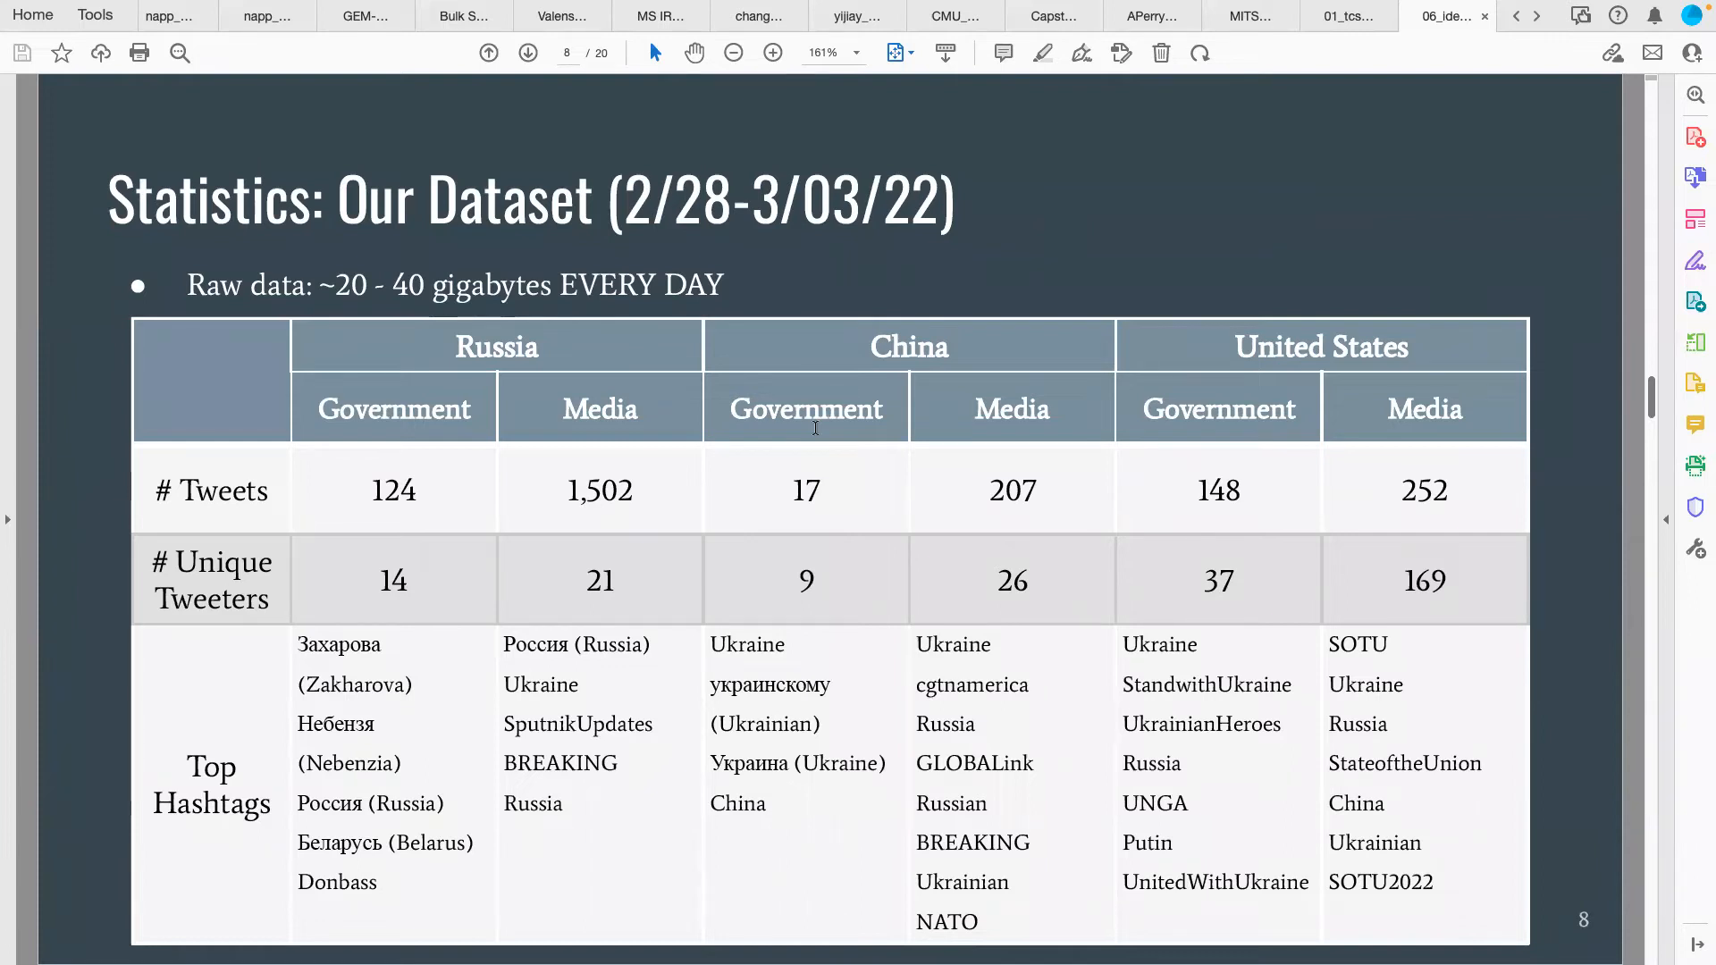
pyautogui.click(527, 52)
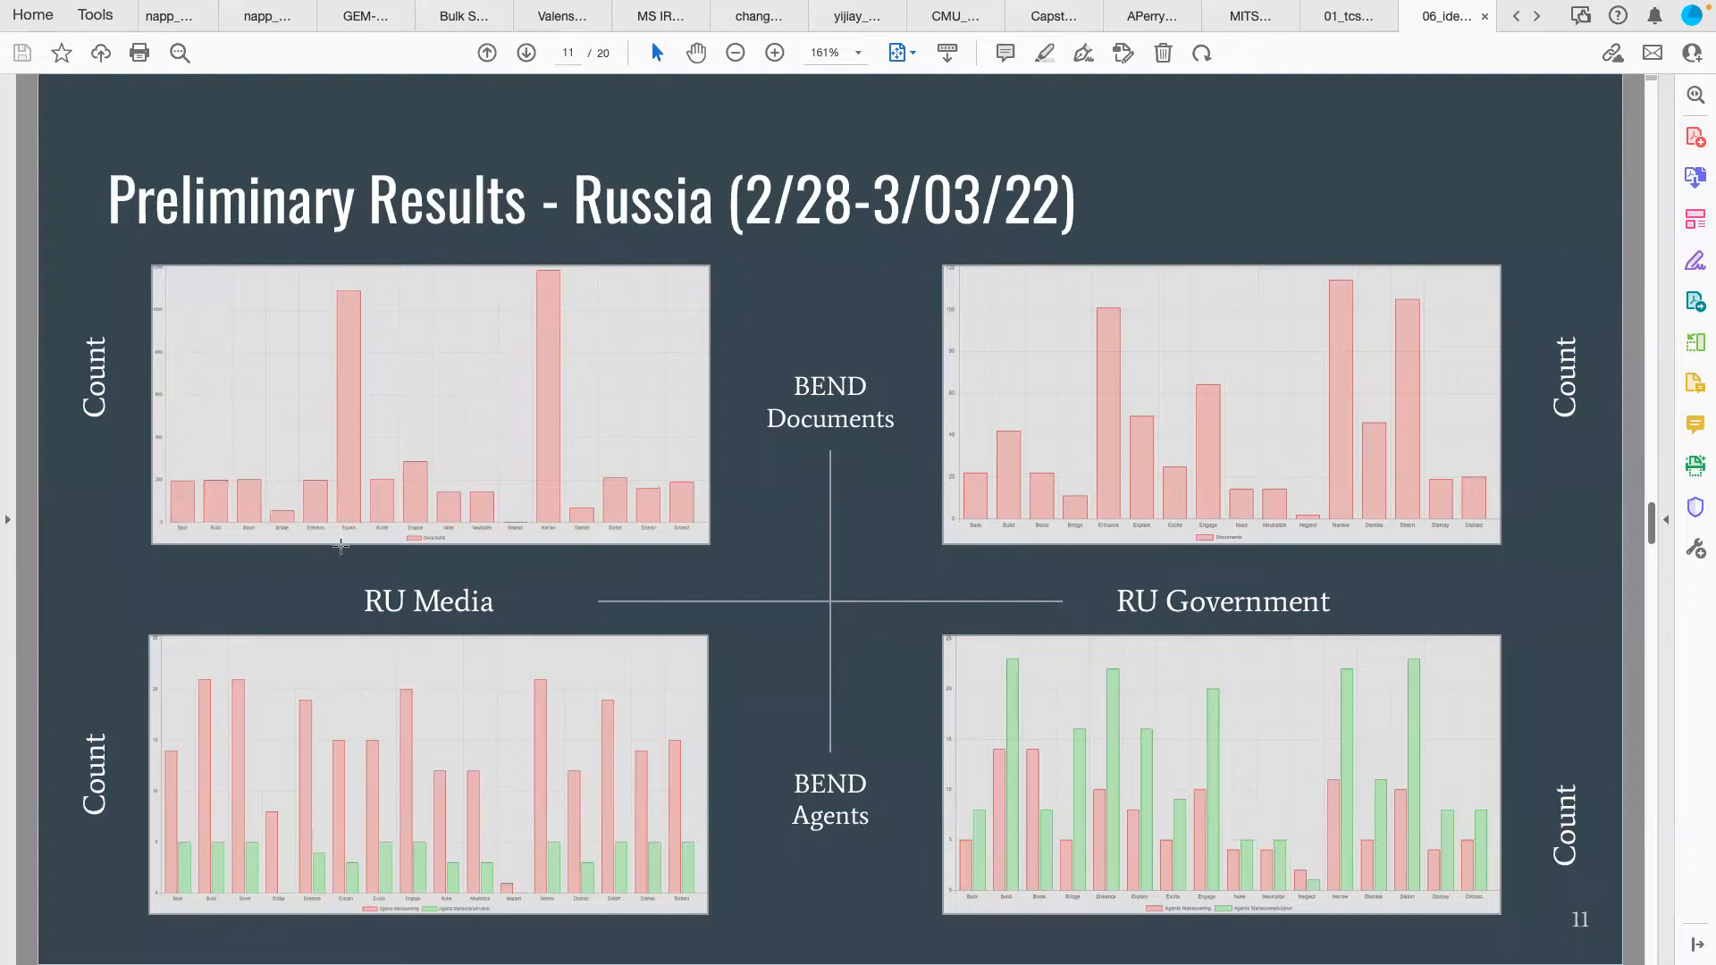
pyautogui.moveTo(556, 302)
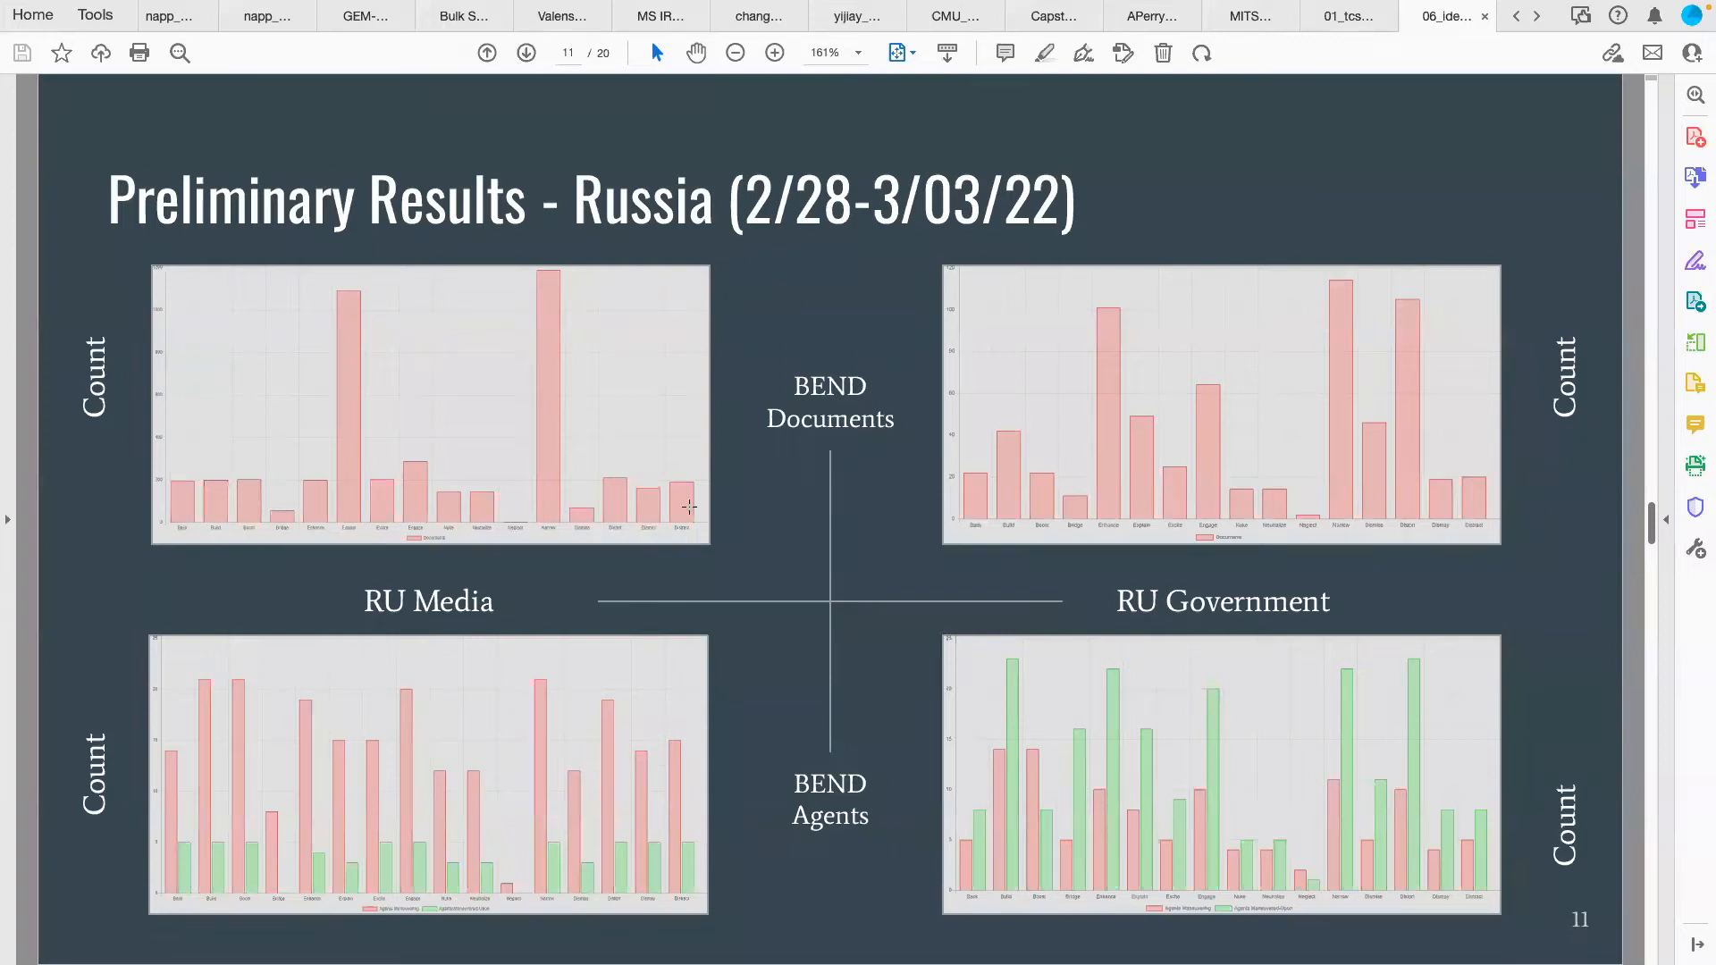
pyautogui.moveTo(1145, 461)
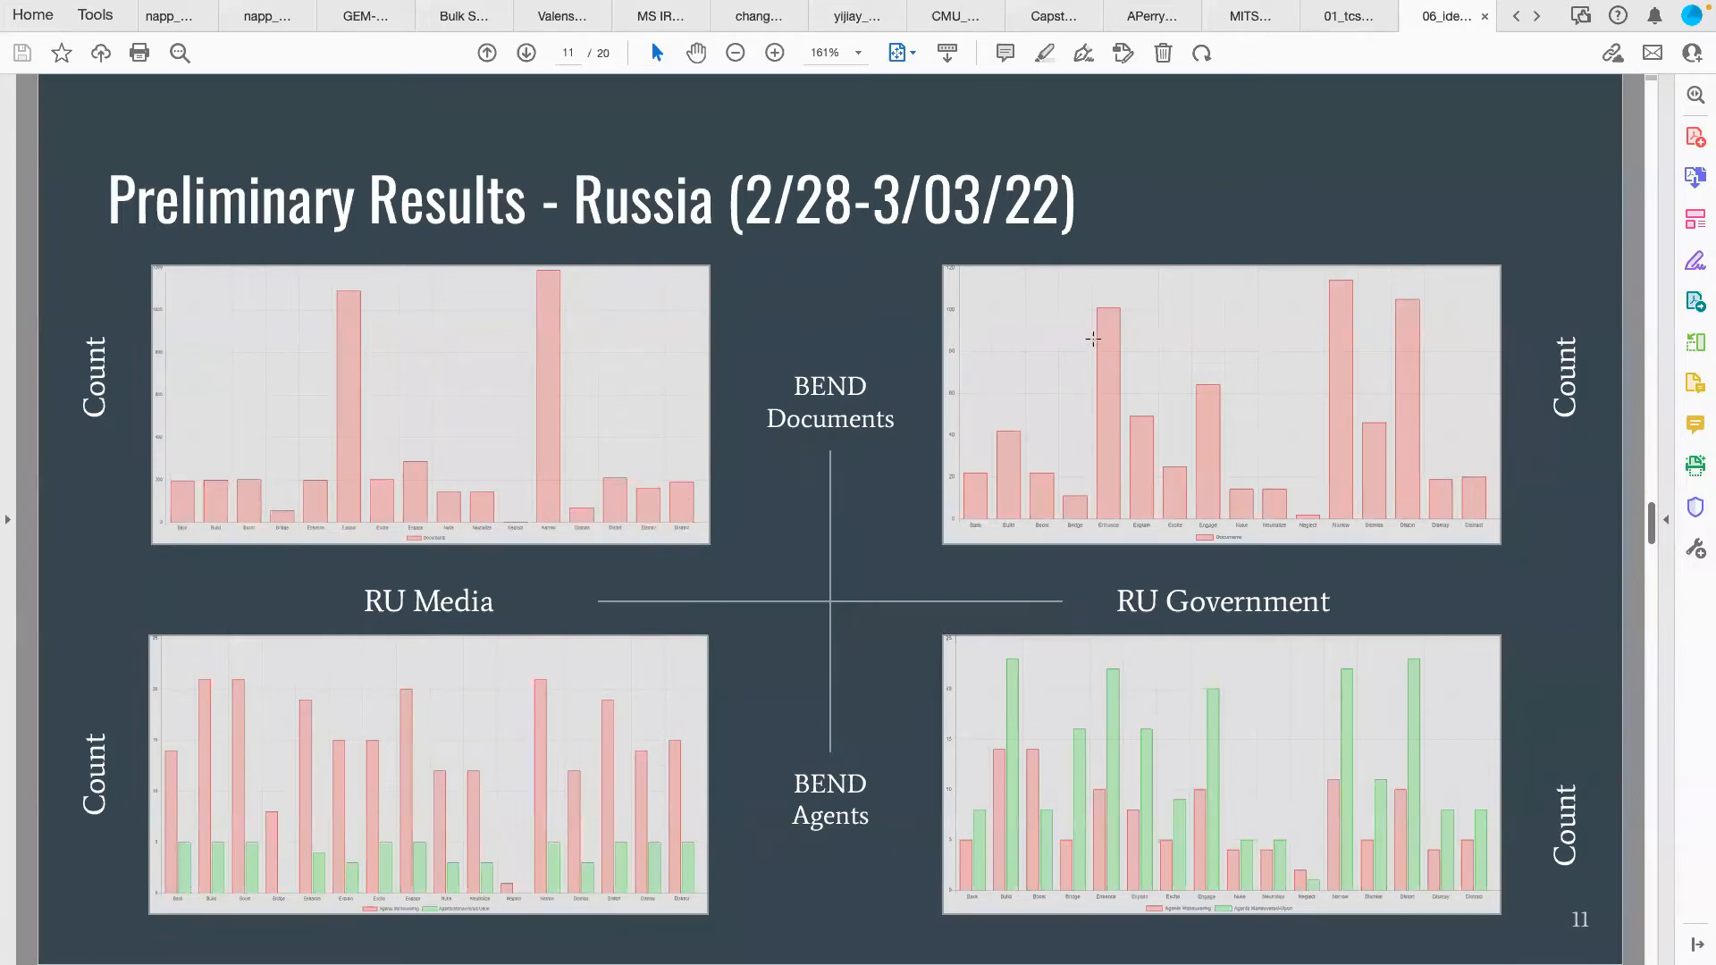
pyautogui.moveTo(1129, 329)
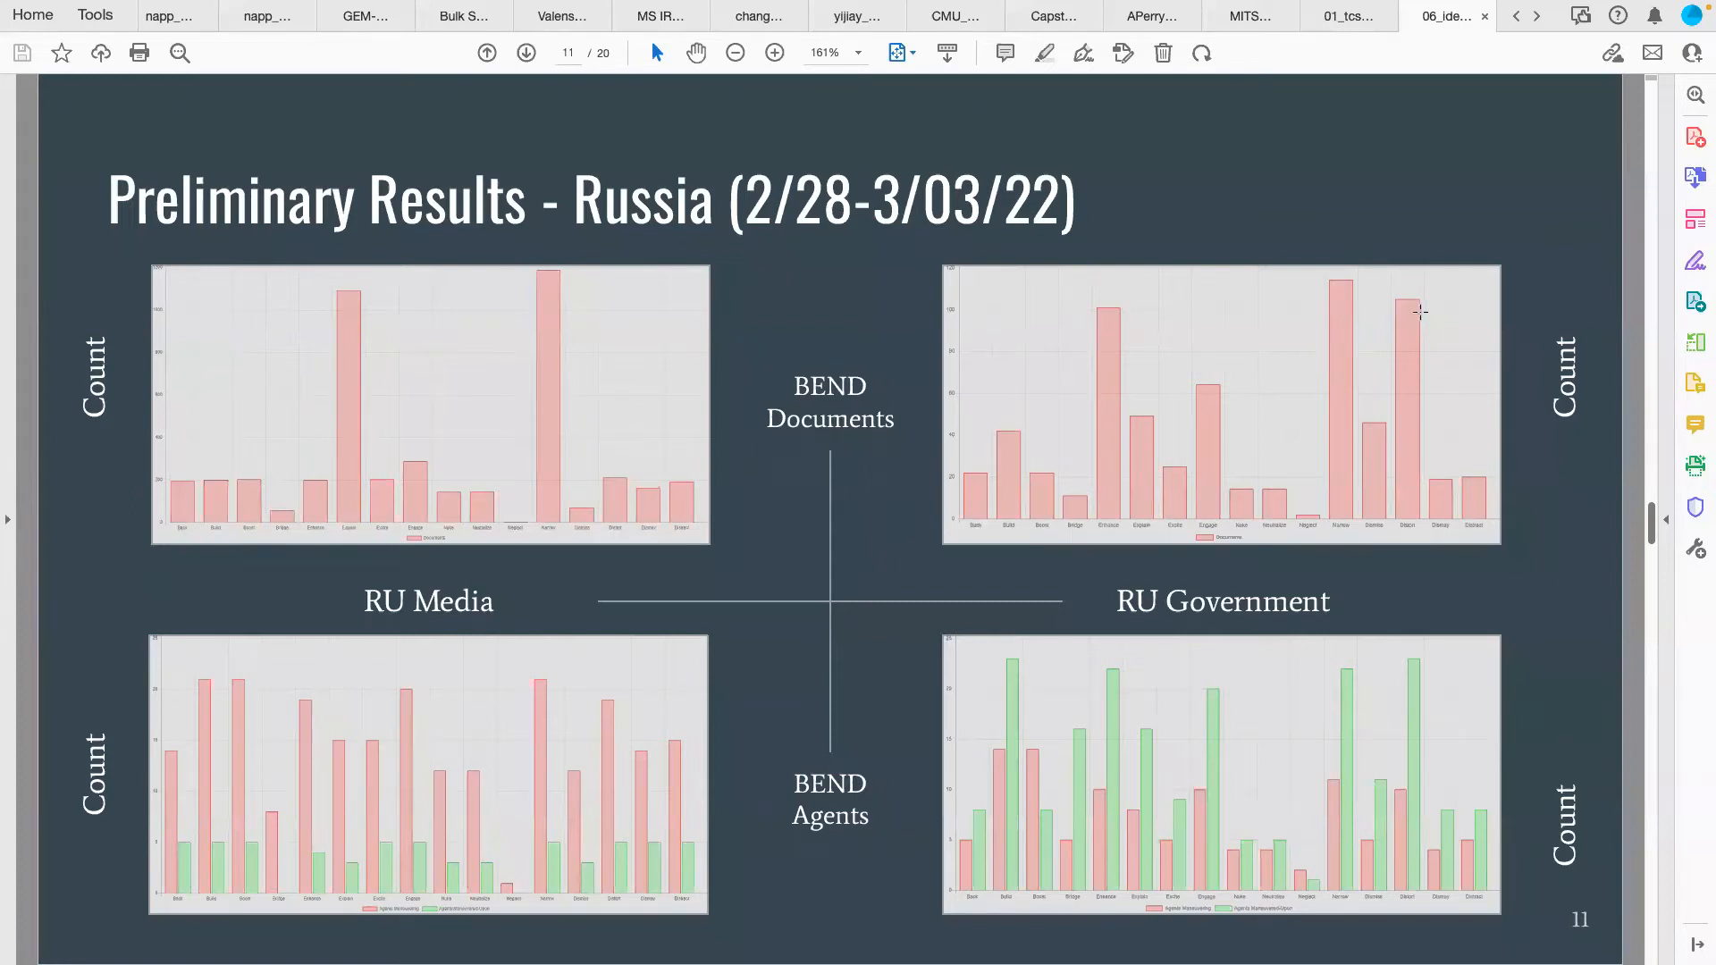
pyautogui.moveTo(1128, 439)
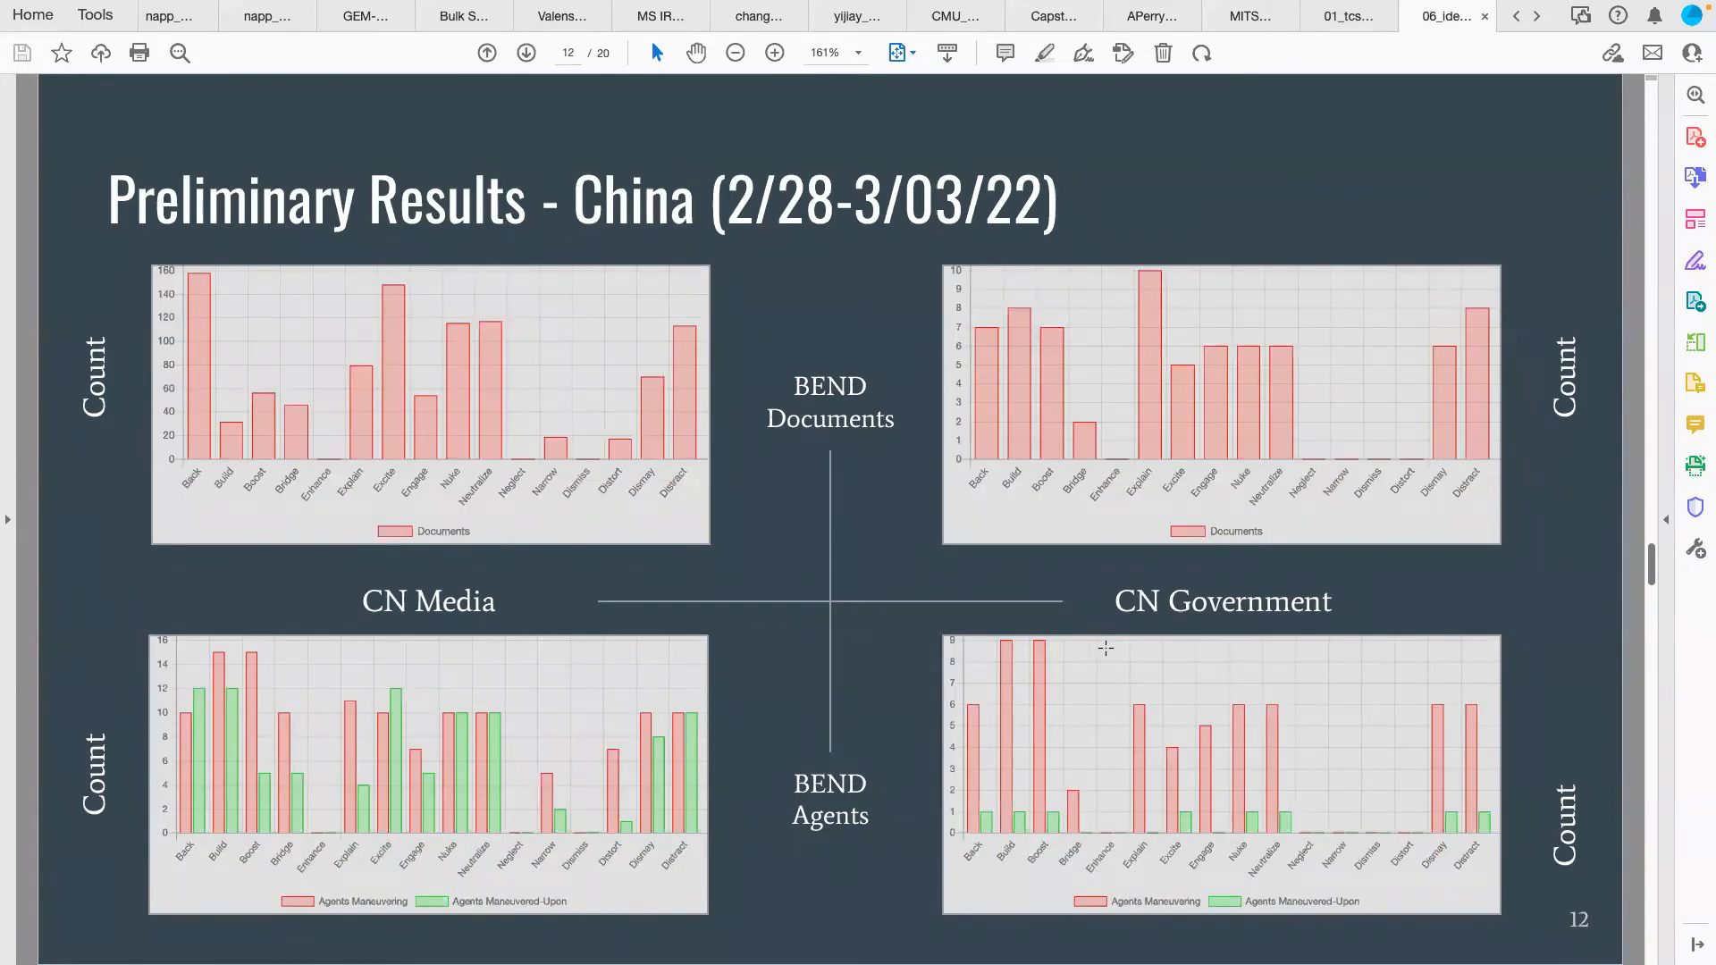
pyautogui.moveTo(609, 631)
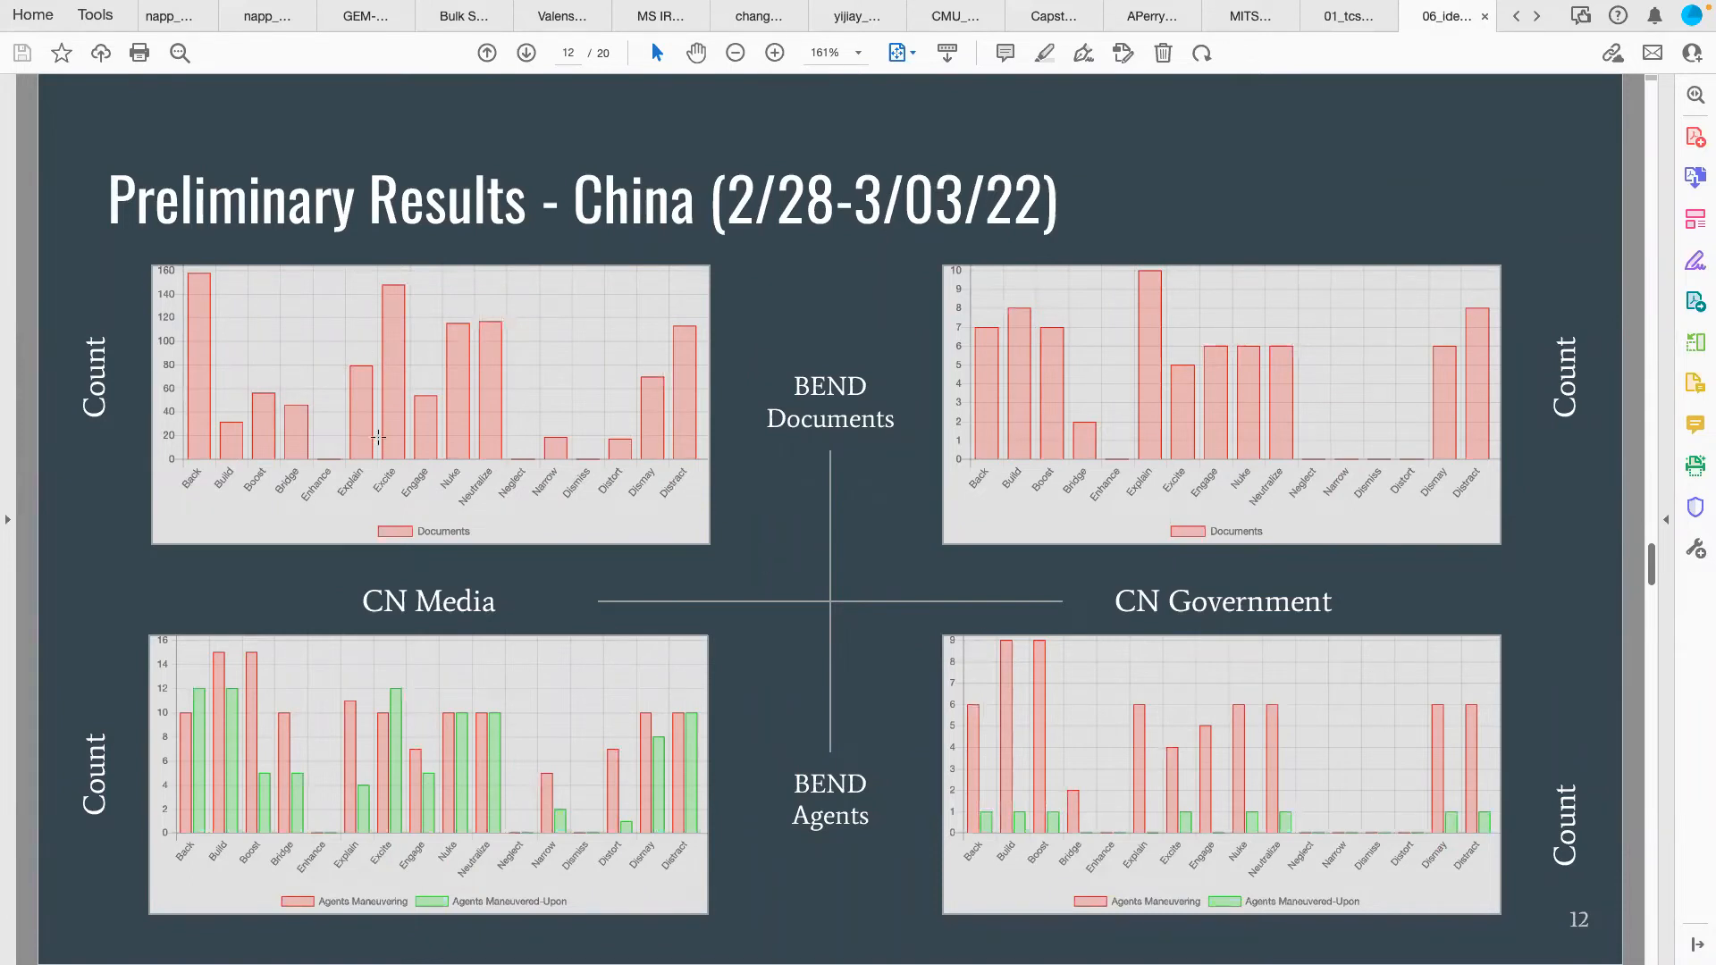
pyautogui.moveTo(1119, 391)
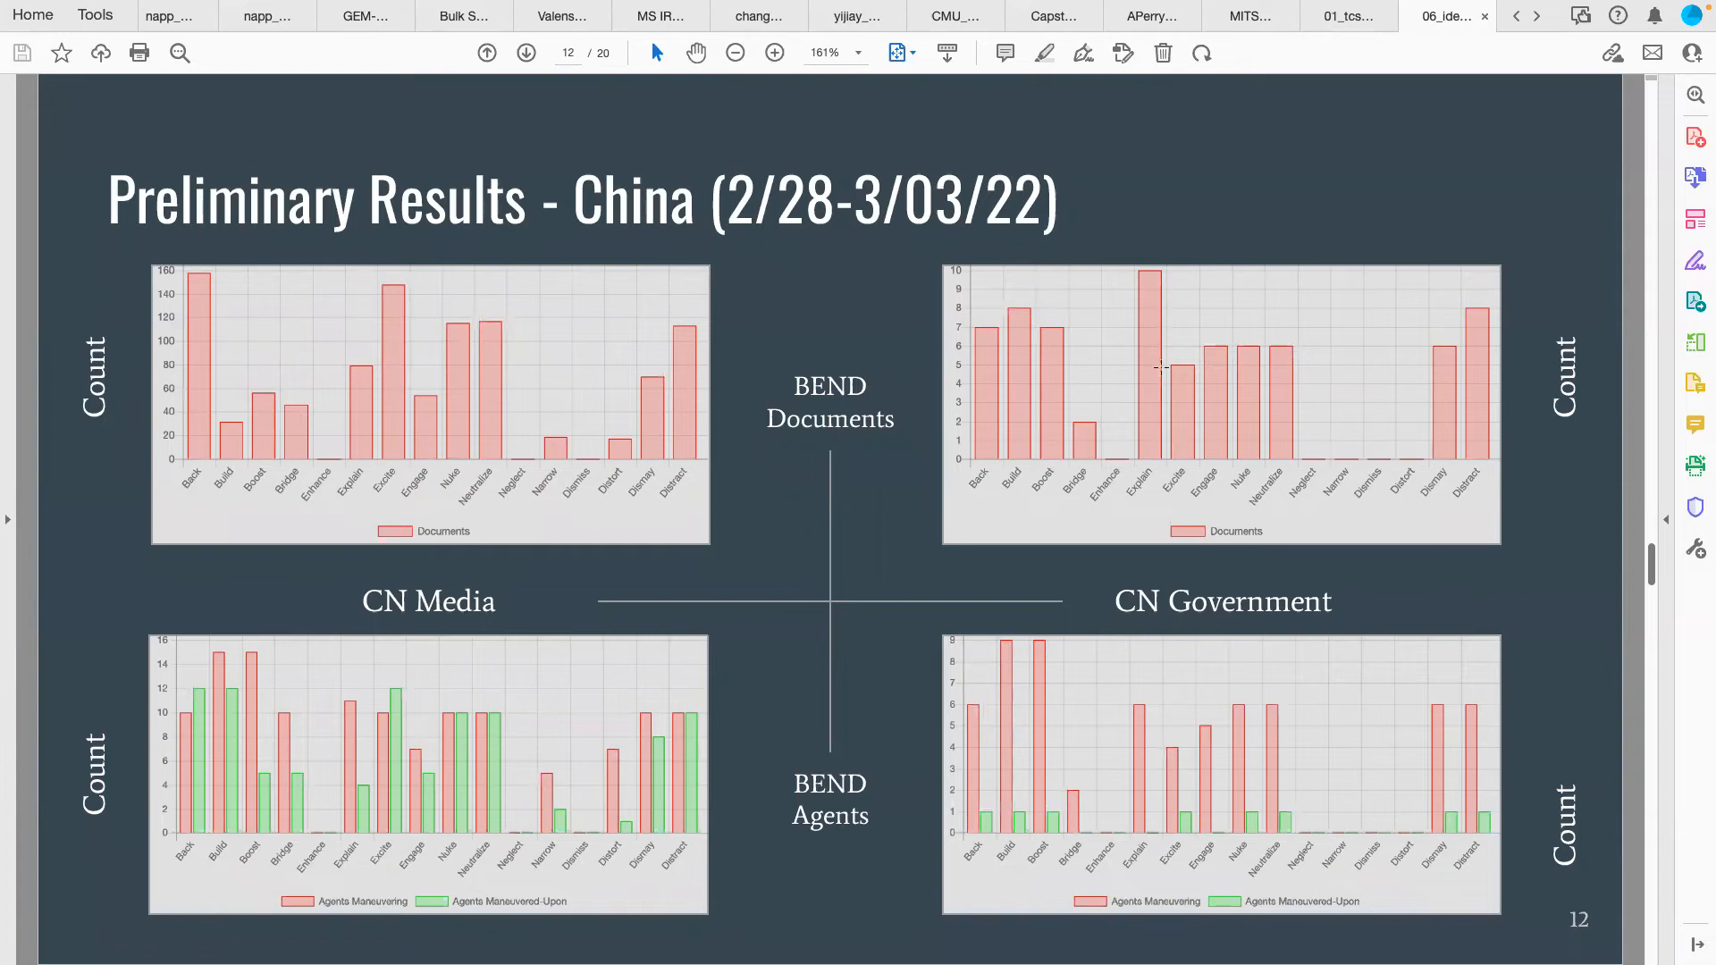
pyautogui.moveTo(1004, 346)
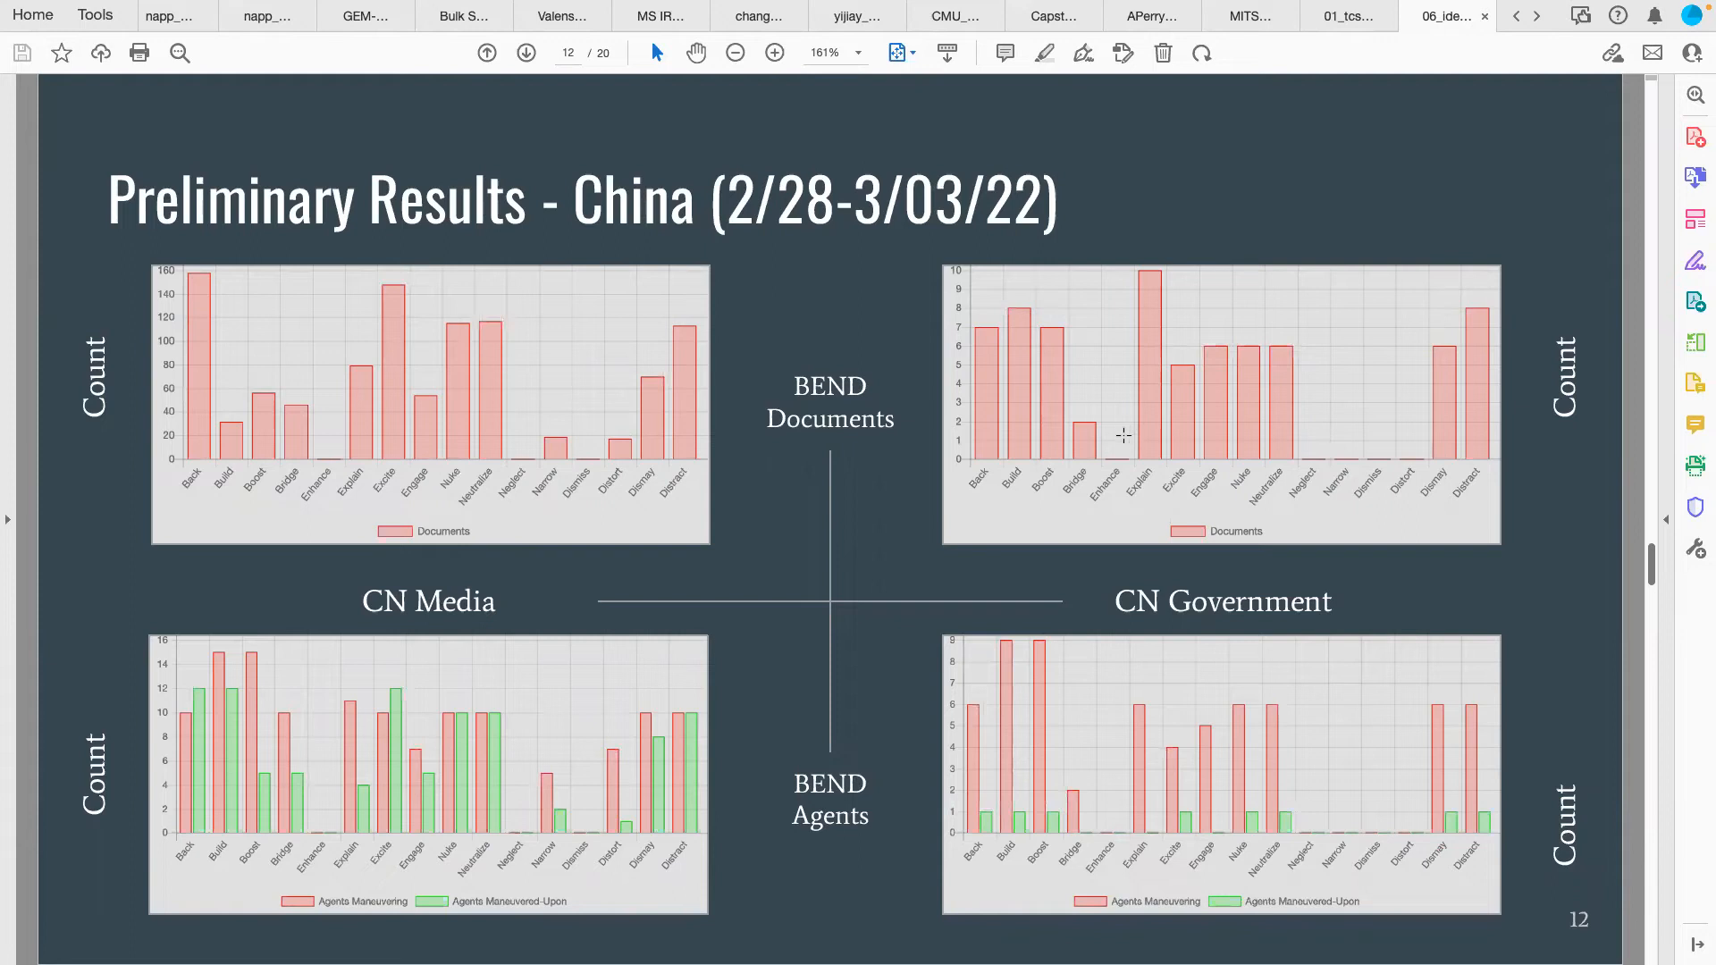
pyautogui.moveTo(472, 735)
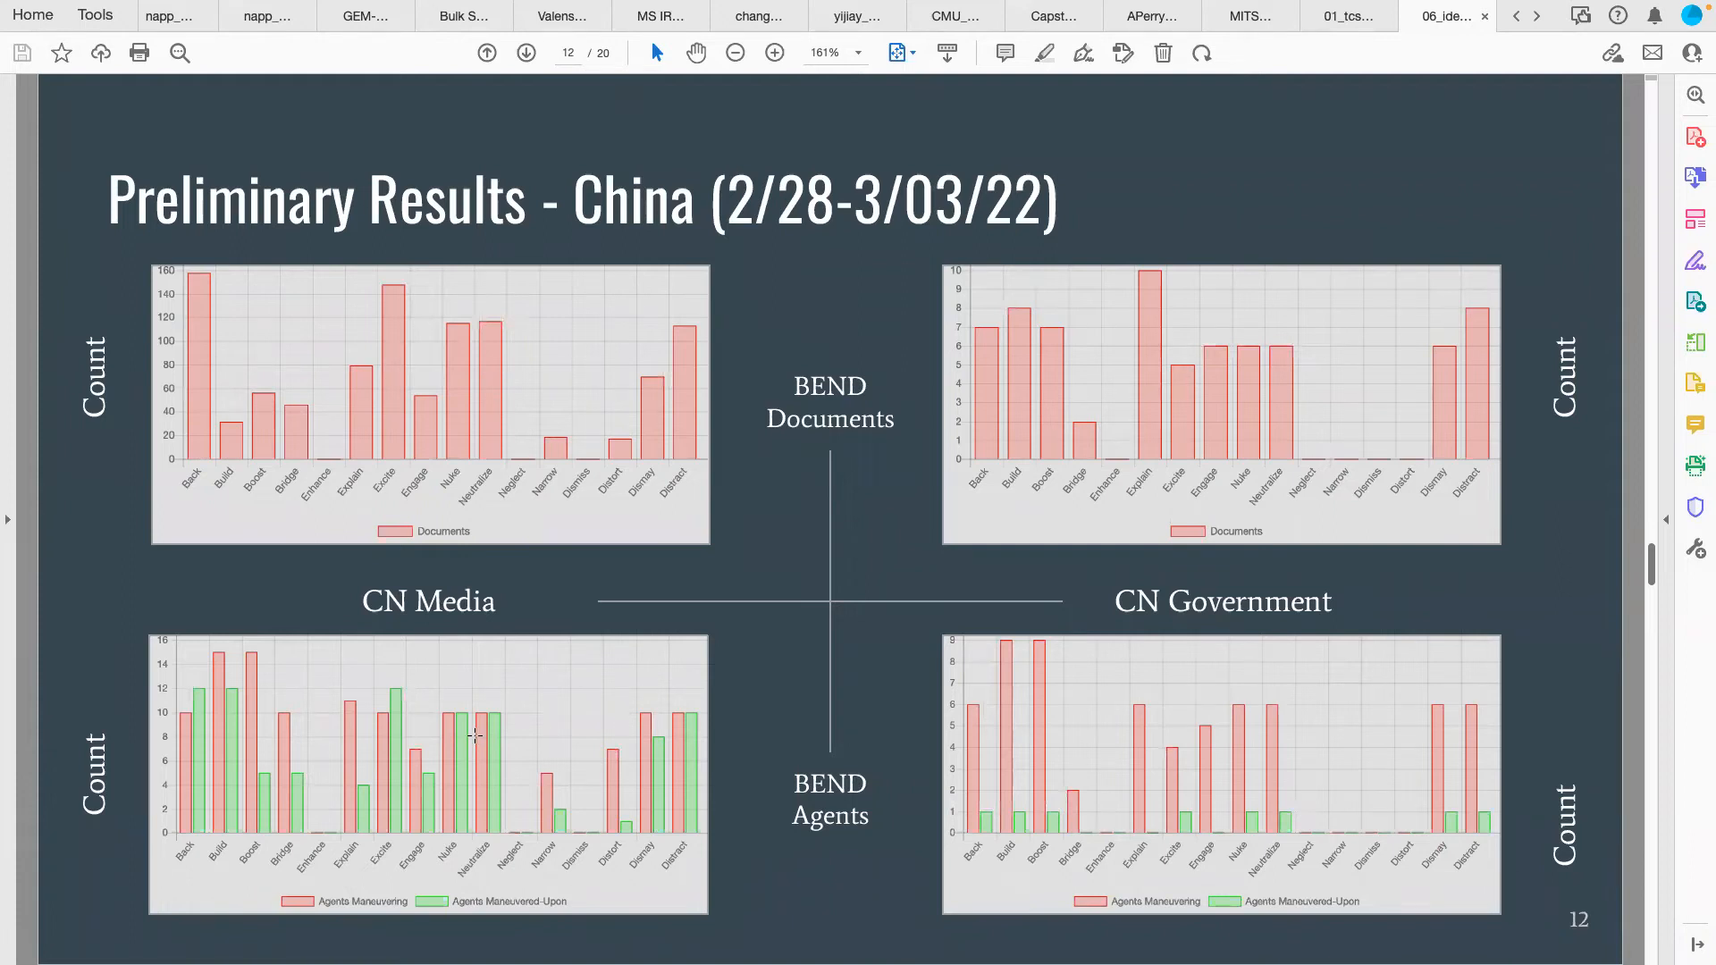
pyautogui.moveTo(1192, 769)
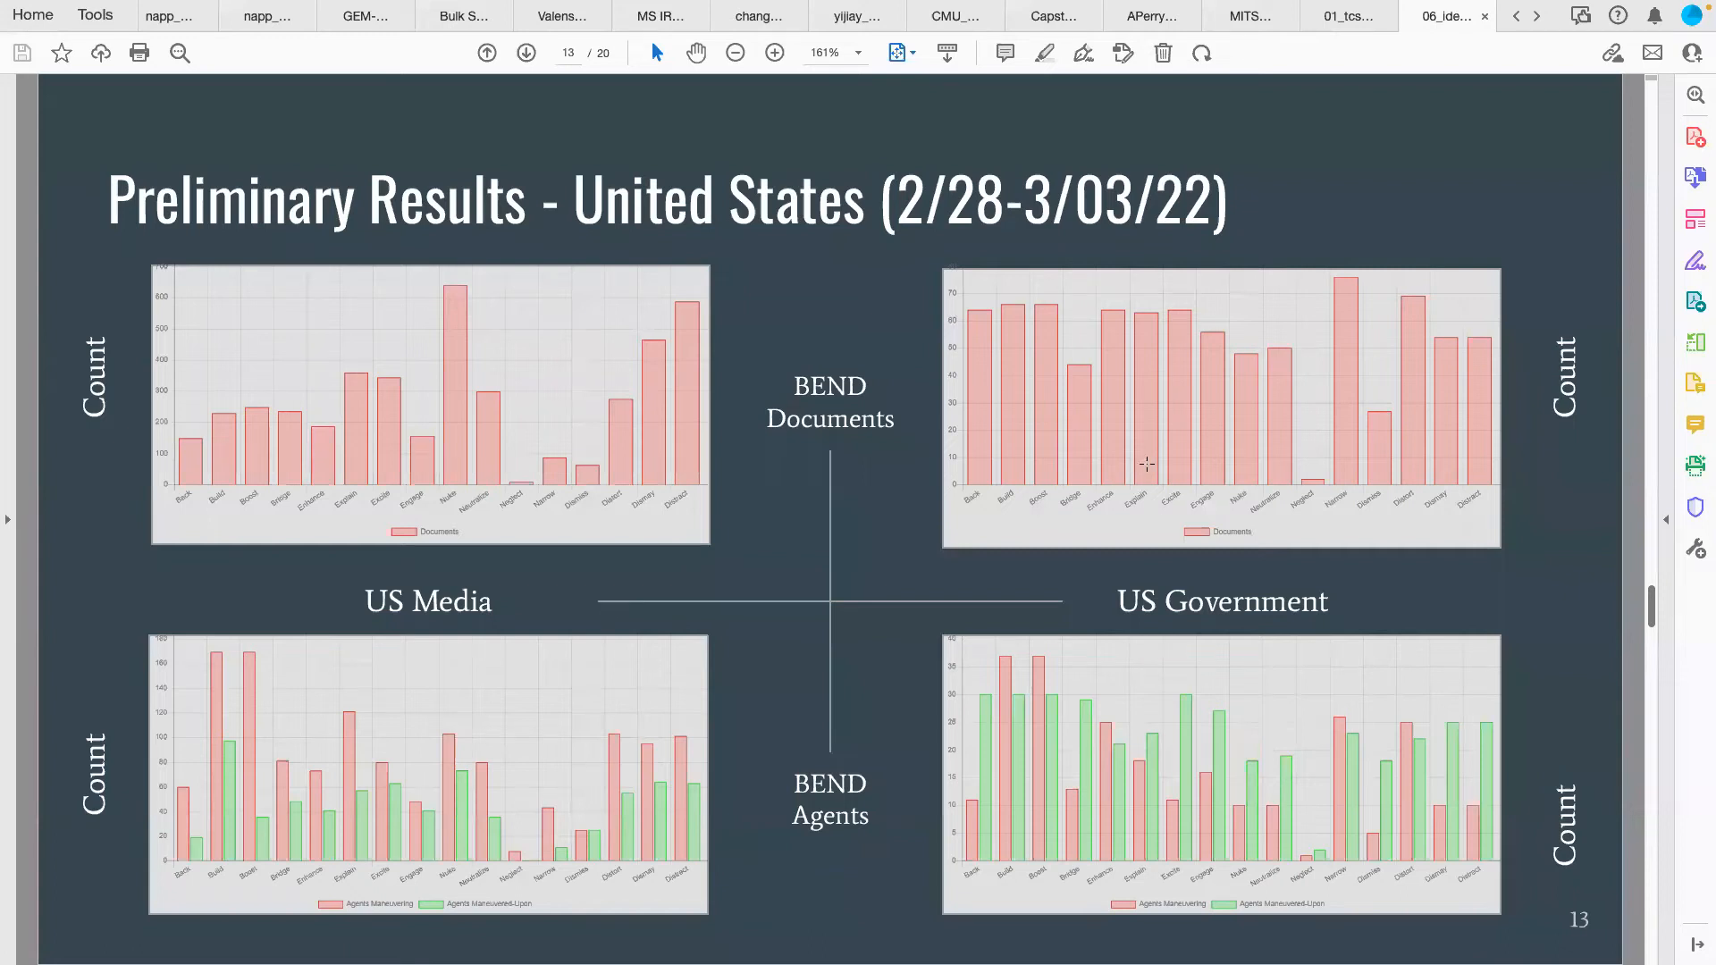
pyautogui.moveTo(1289, 501)
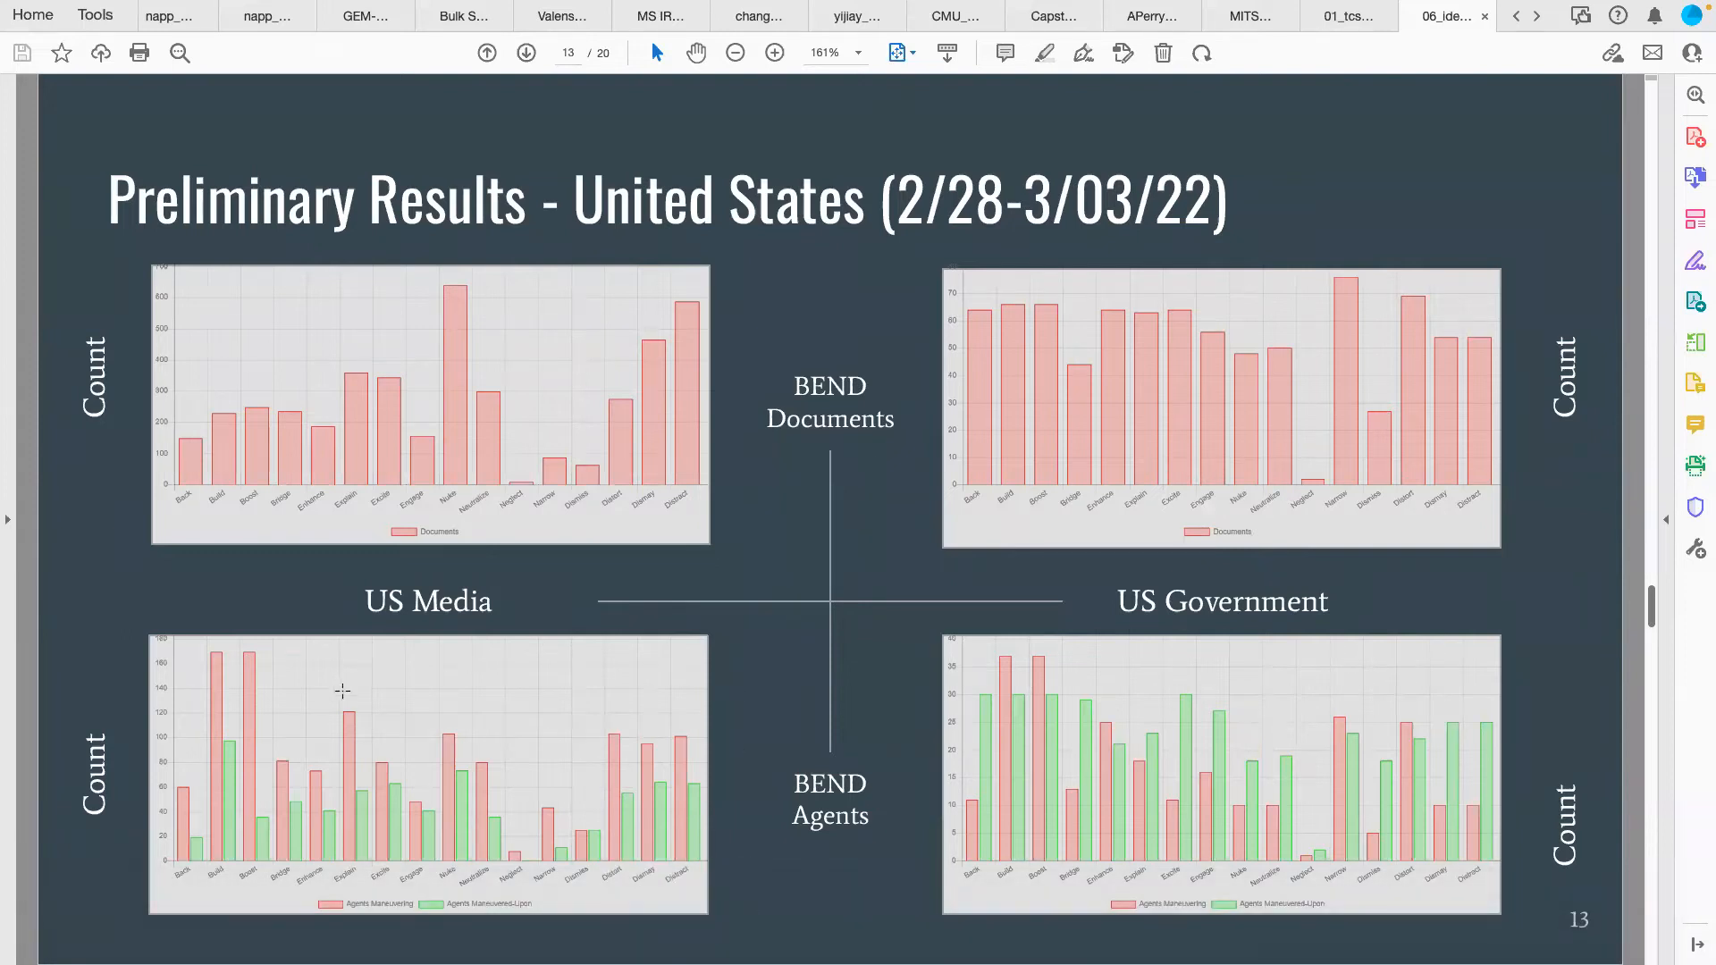
pyautogui.moveTo(289, 723)
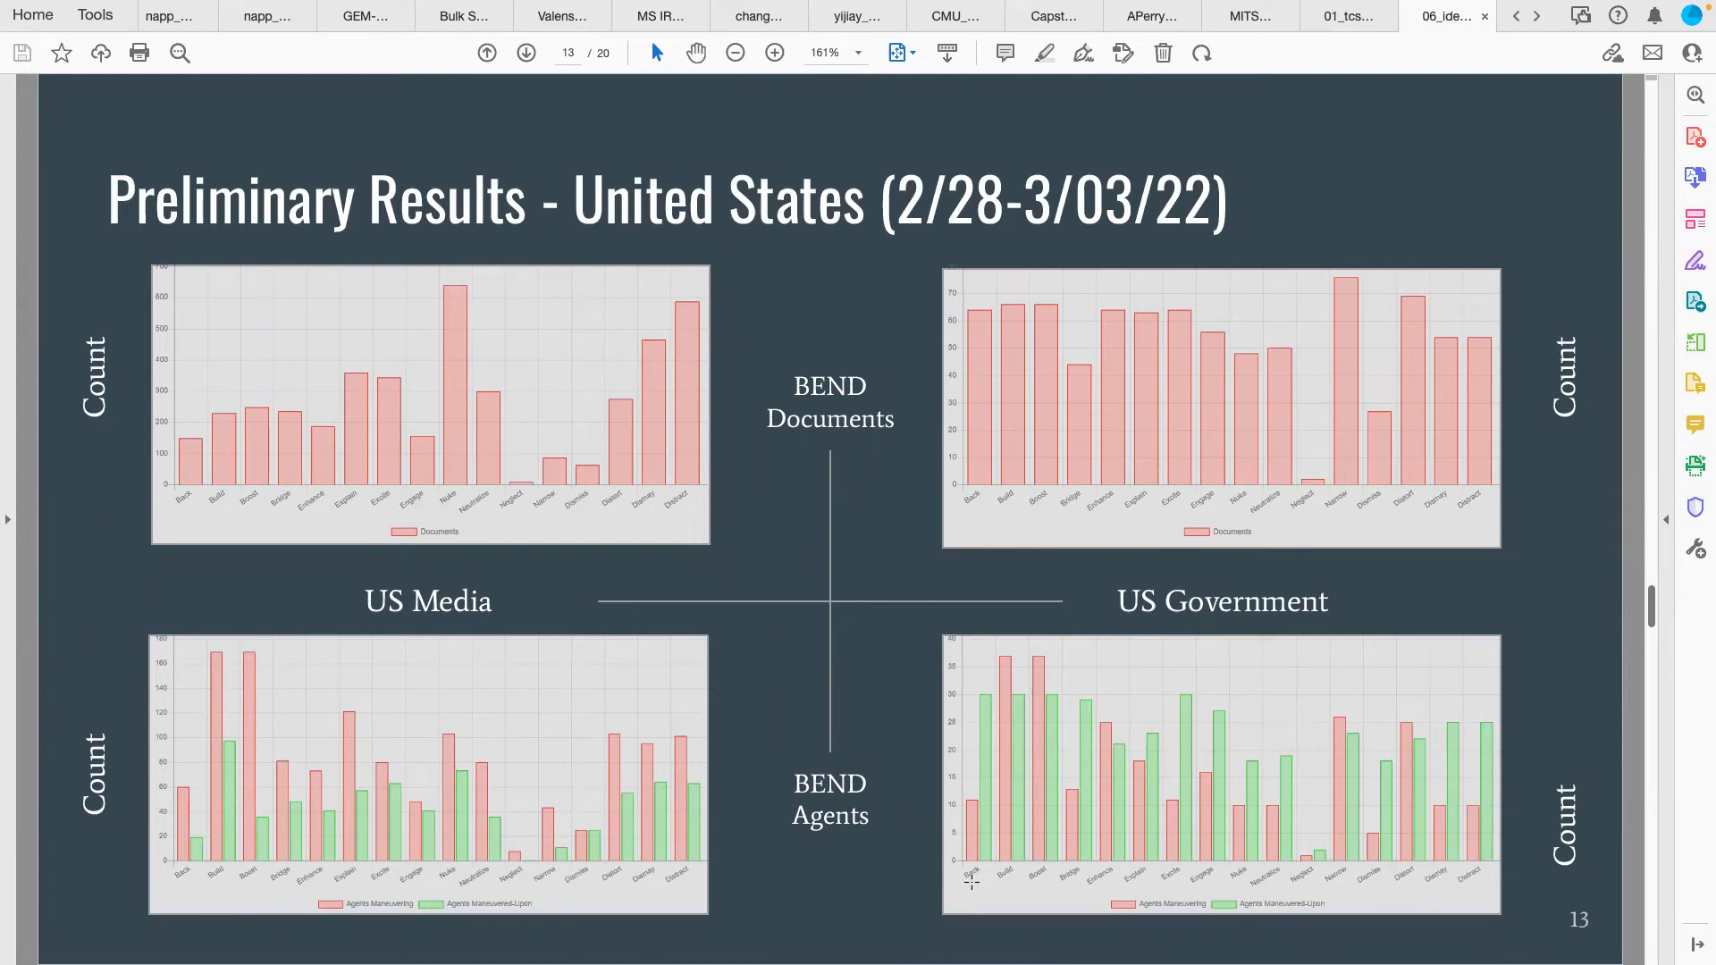
# Advance past the Observations slide to the Vision for the Summer slide on page 15
pyautogui.click(525, 52)
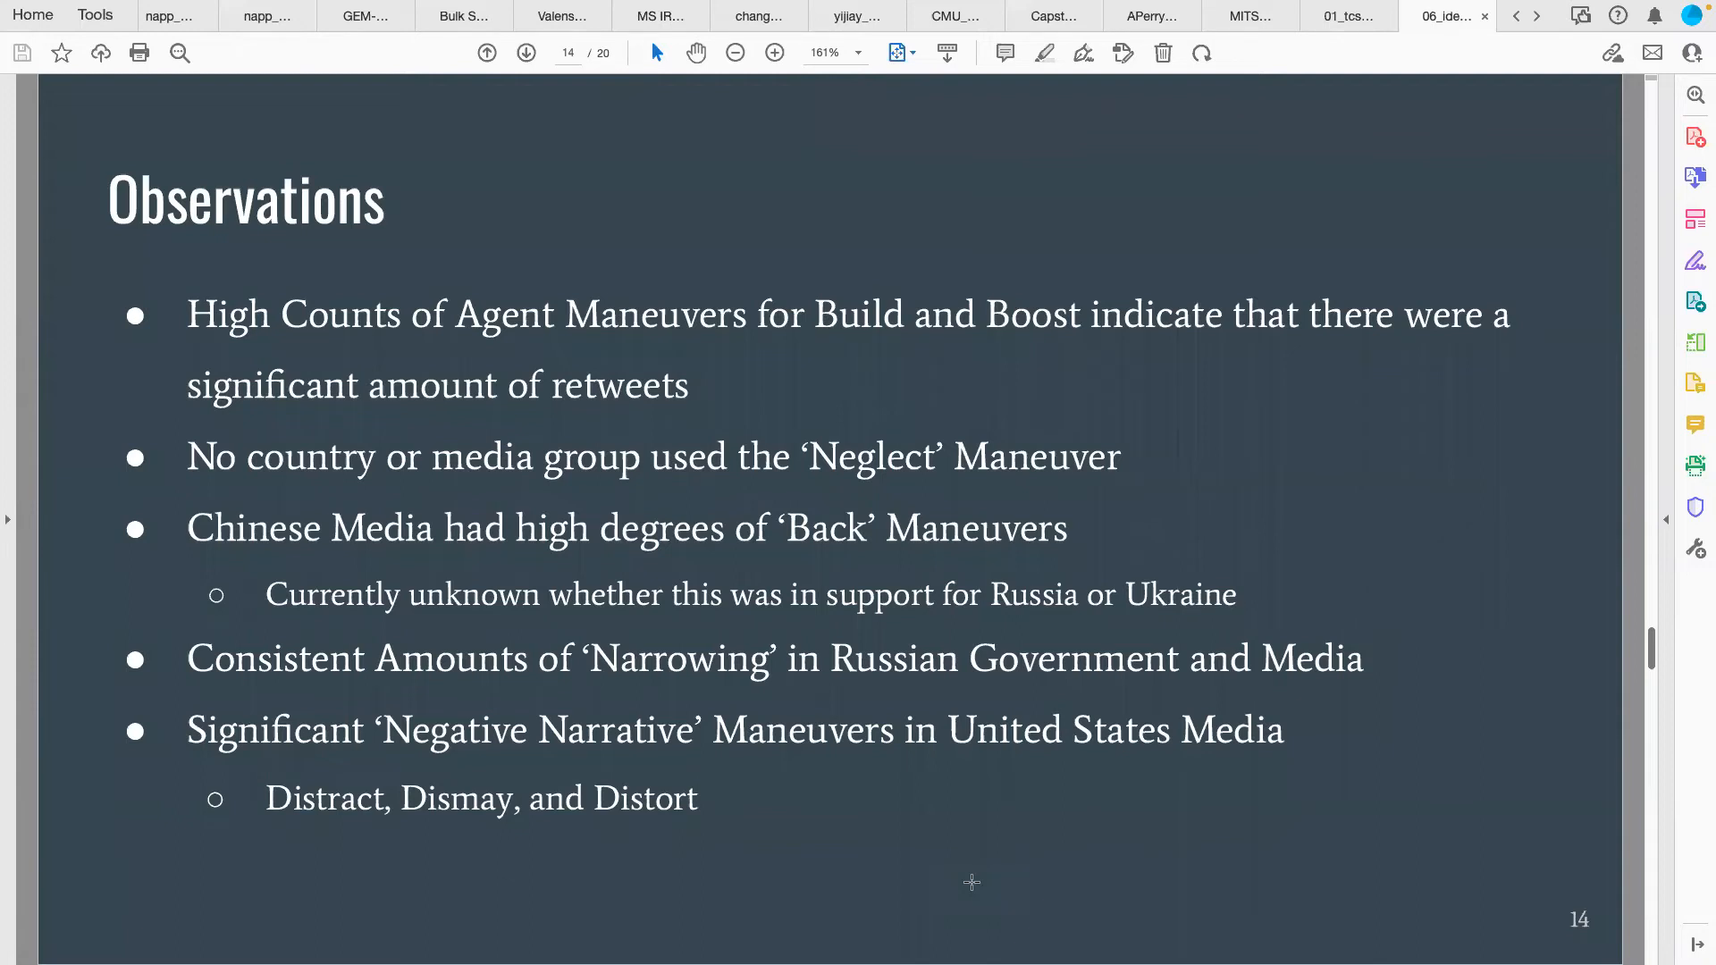
pyautogui.click(526, 52)
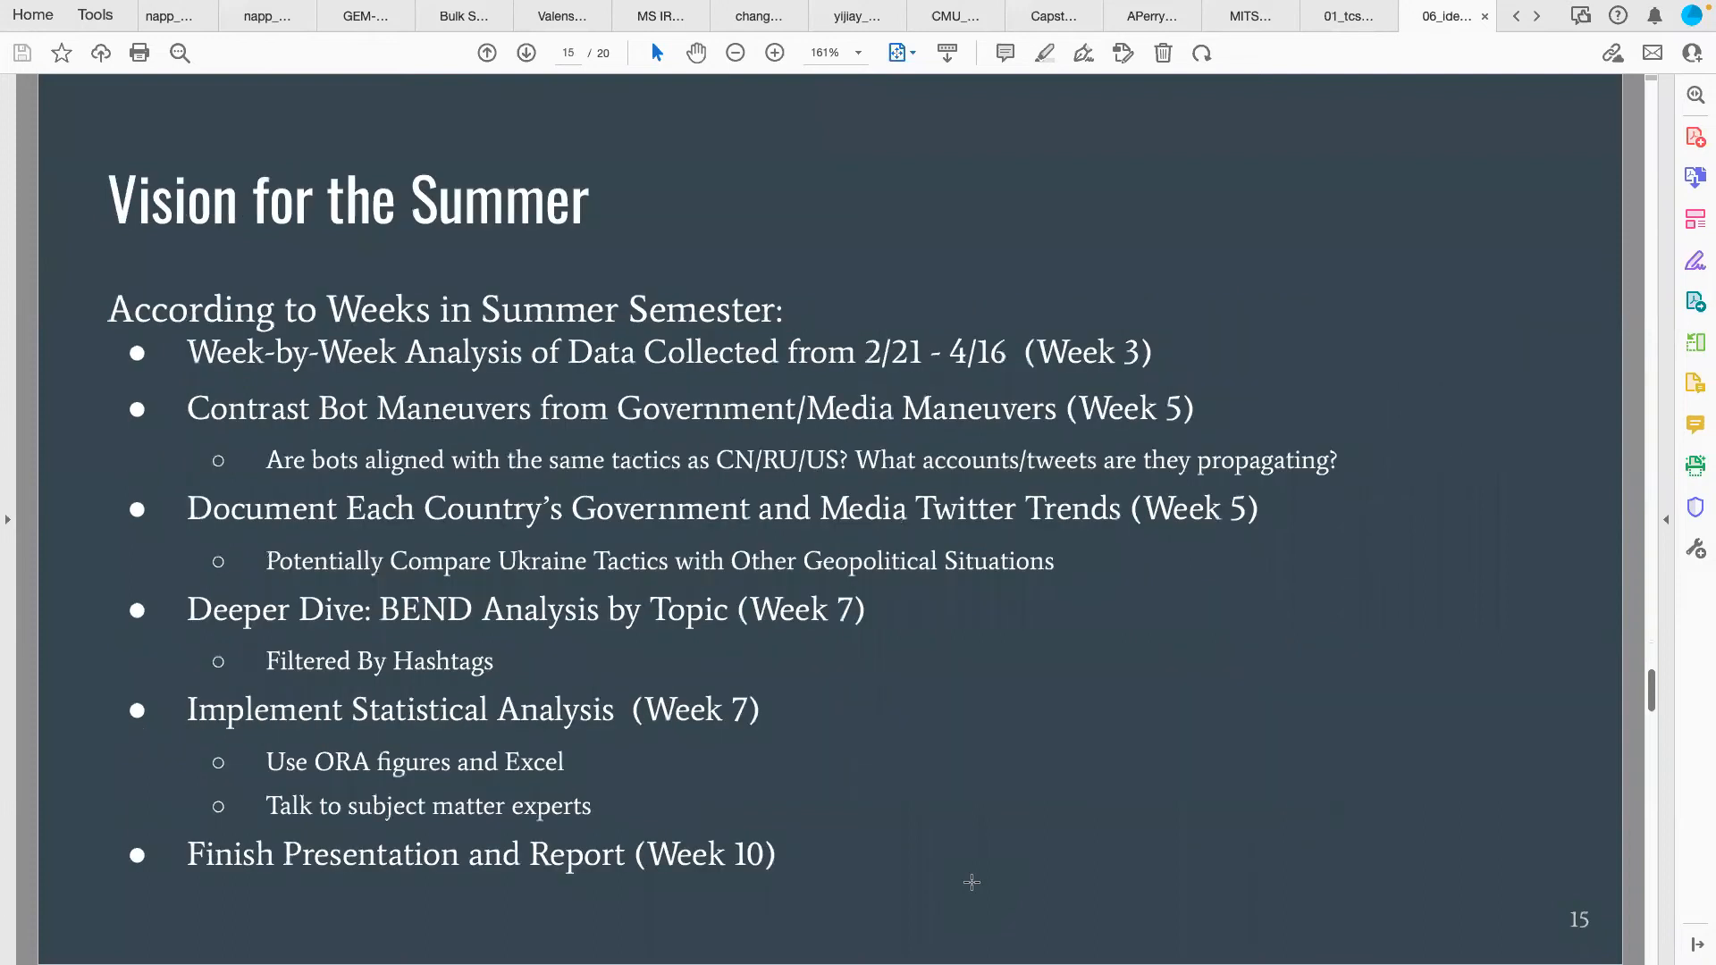